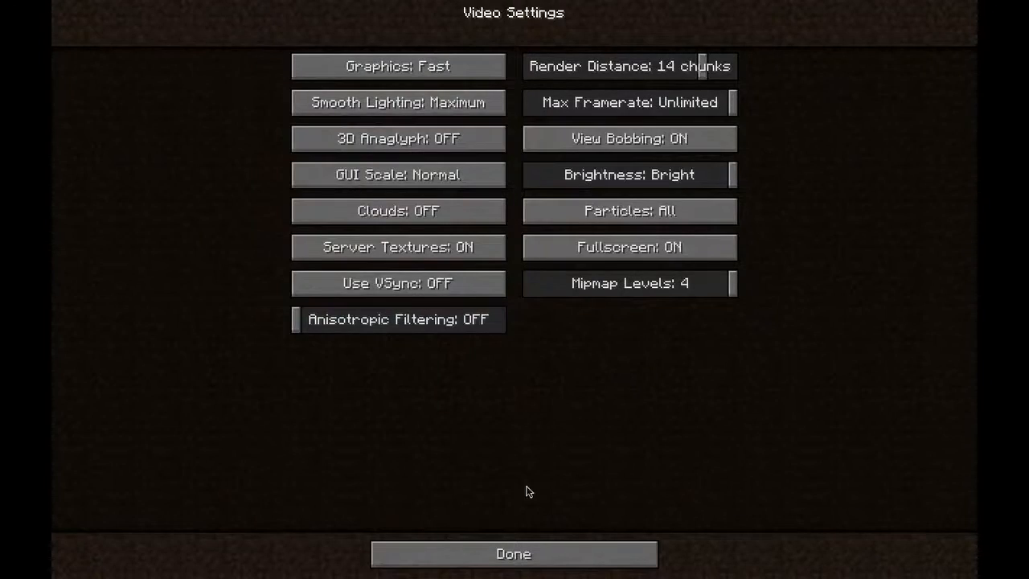
mouse_move(450, 234)
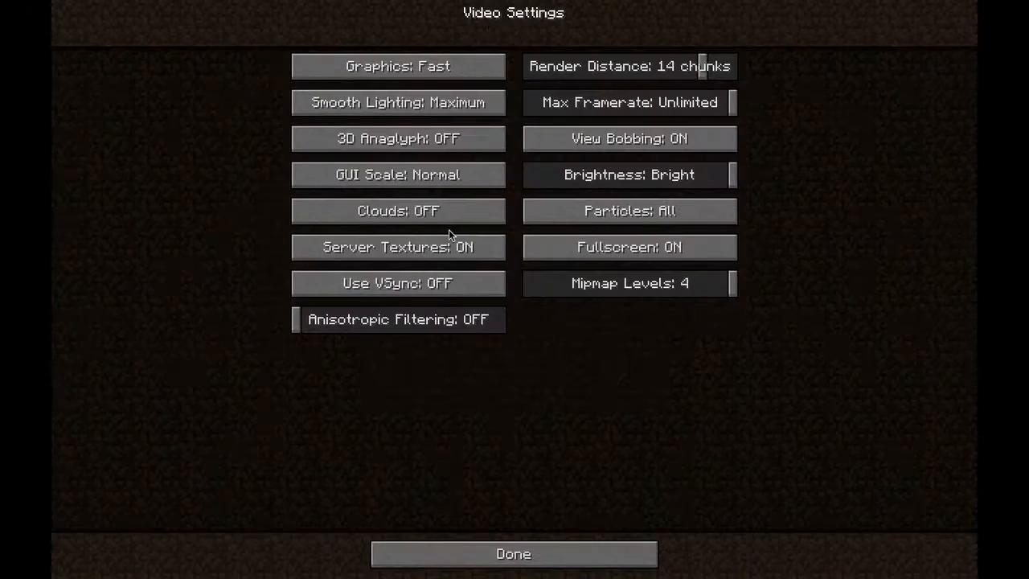
Confirm Done in Video Settings to return to the grassy world with the stone path.
left_click(513, 553)
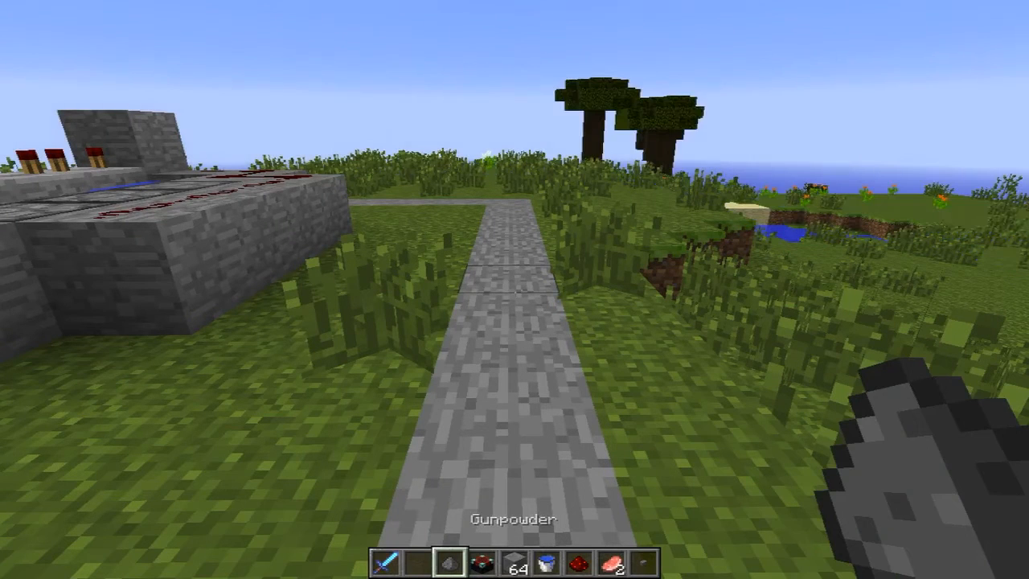
mouse_move(514, 289)
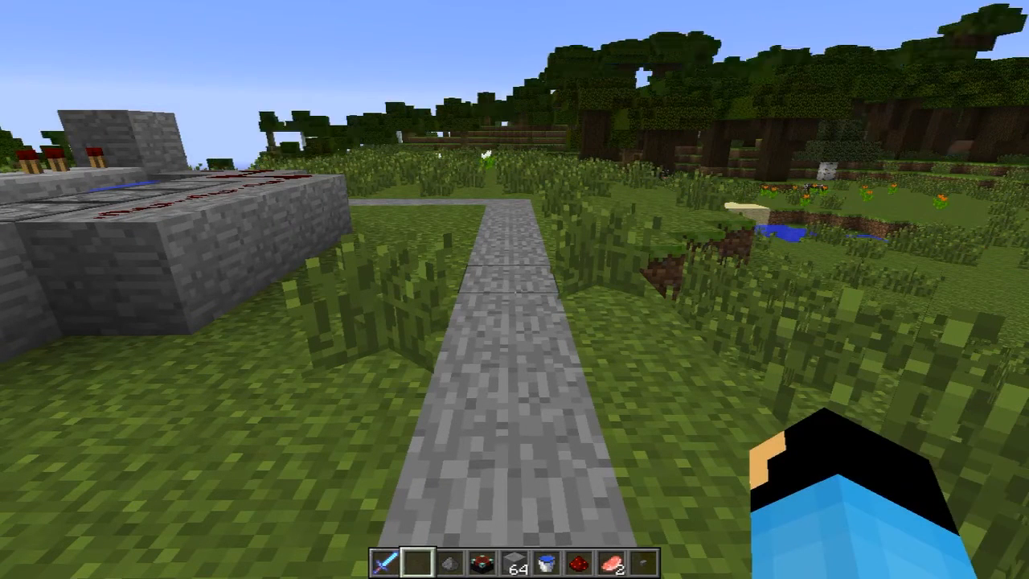
mouse_move(515, 289)
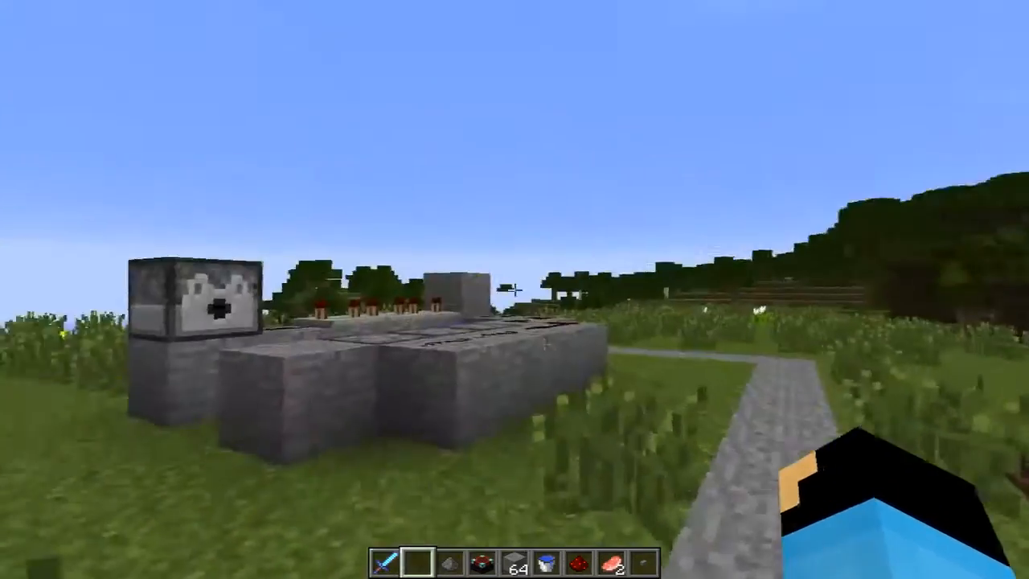
Show the F3 debug overlay reporting about 66 fps while facing the TNT cannon.
key("f3")
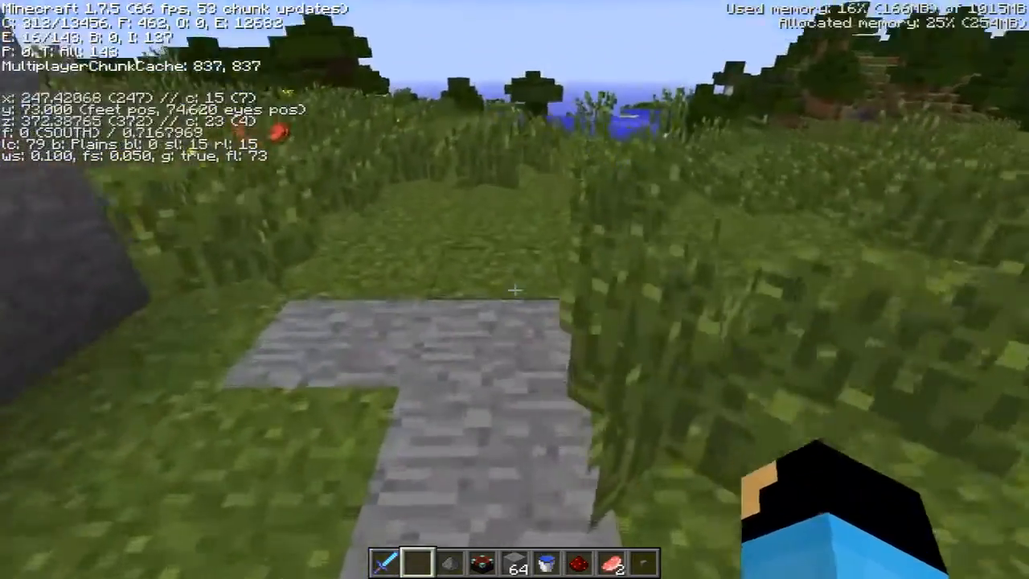
mouse_move(514, 289)
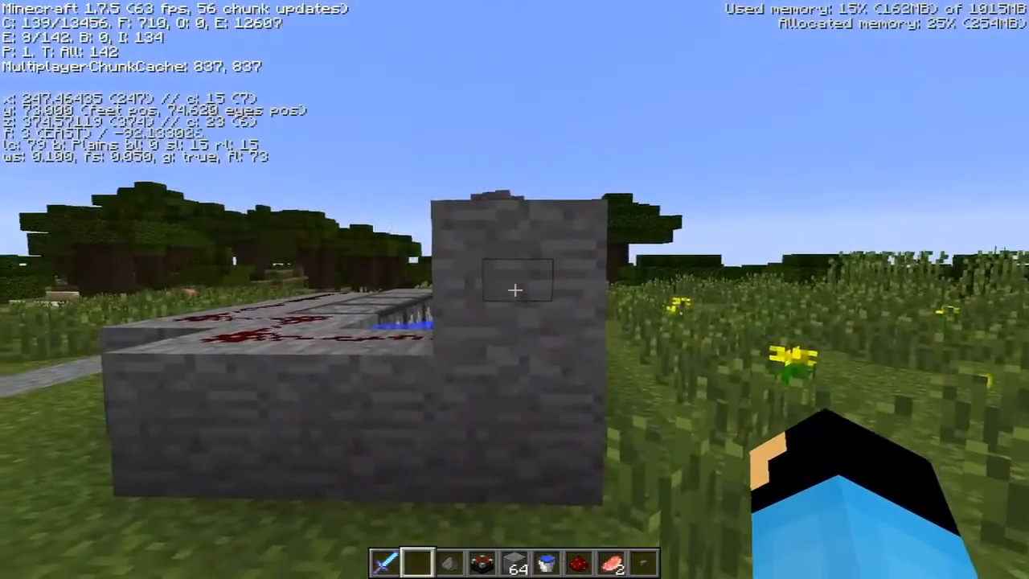